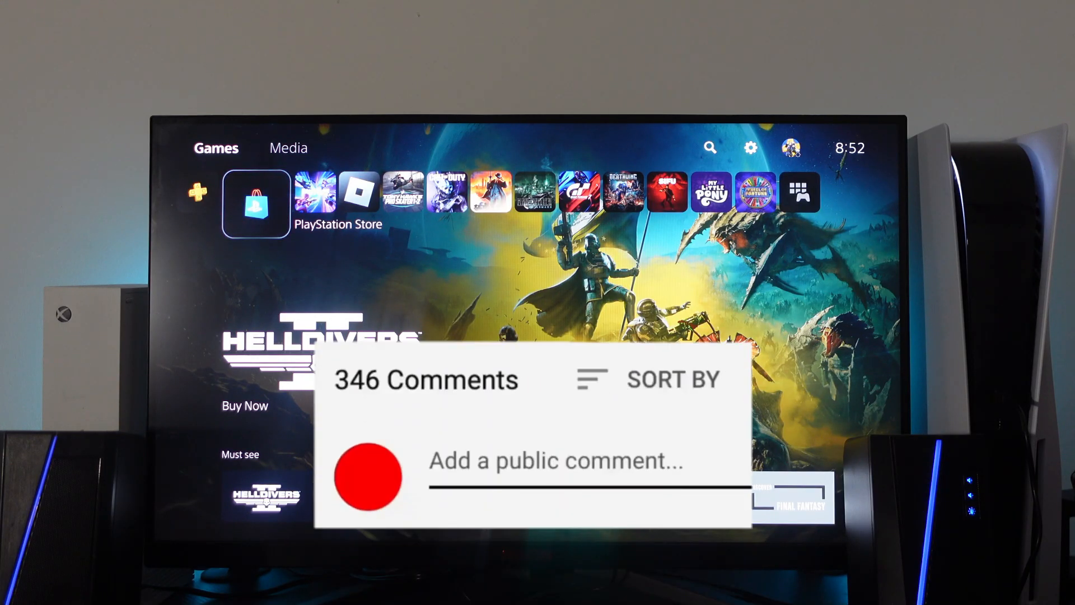
- Switch the home screen from Games to the Media hub showing TV & Video apps
type("Great vid!")
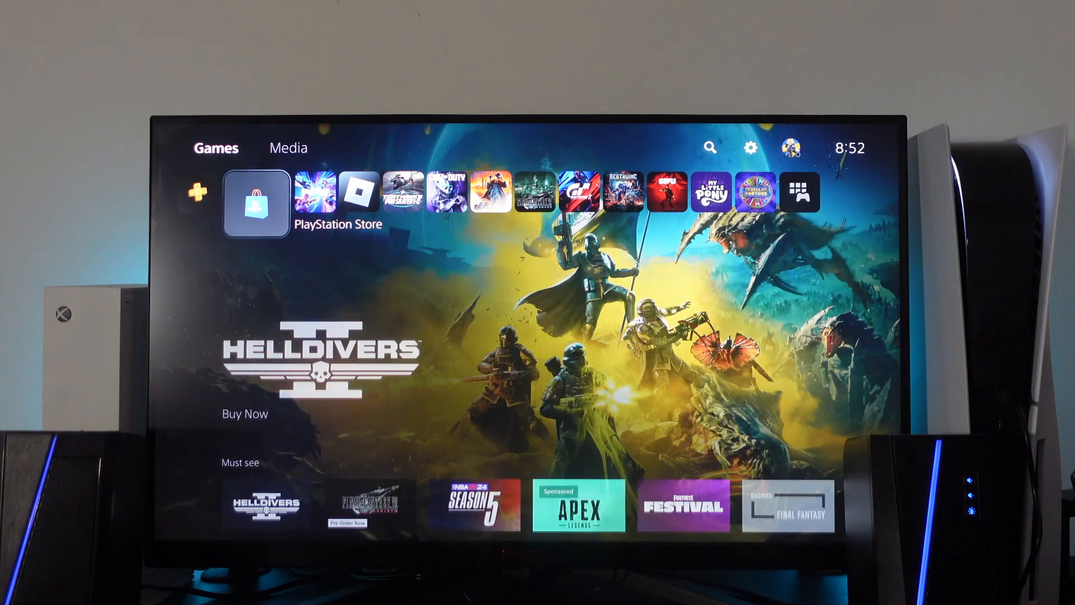
left_click(288, 147)
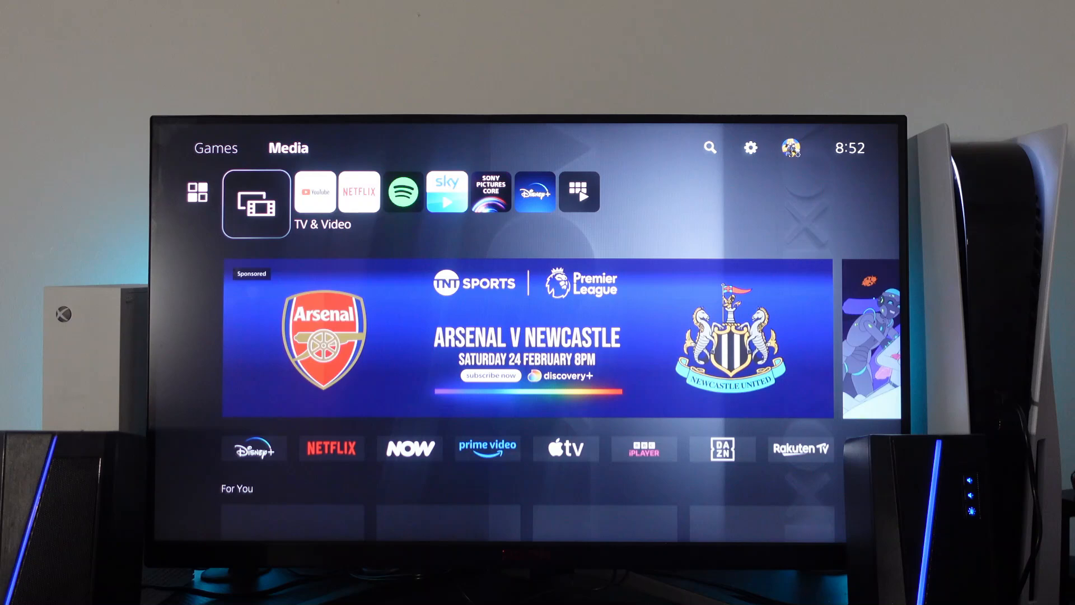
left_click(359, 191)
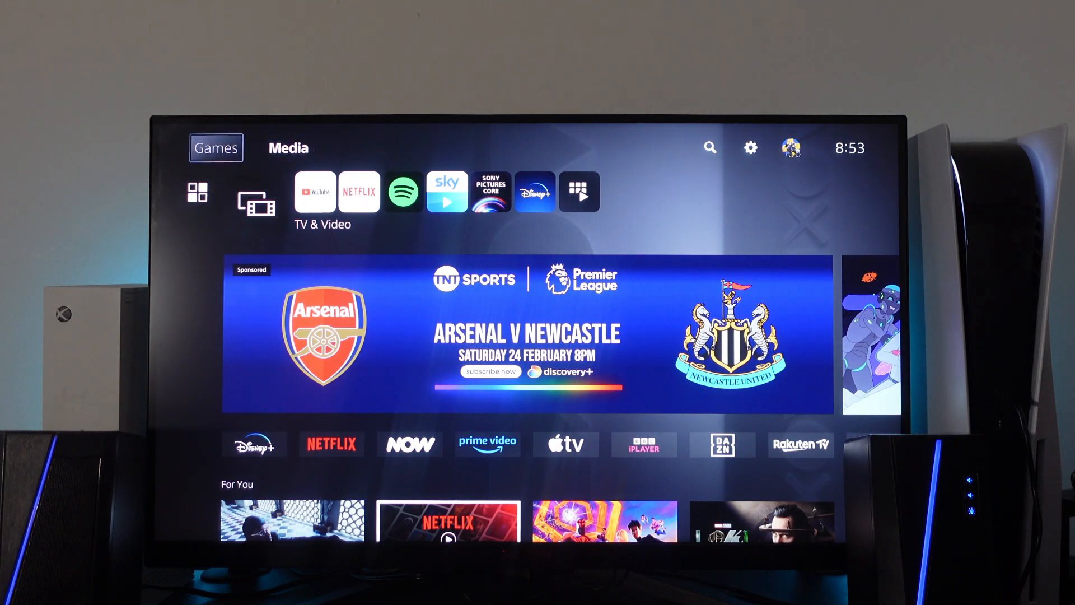
- Return to the Games home and open the Game Base Messages panel
left_click(215, 148)
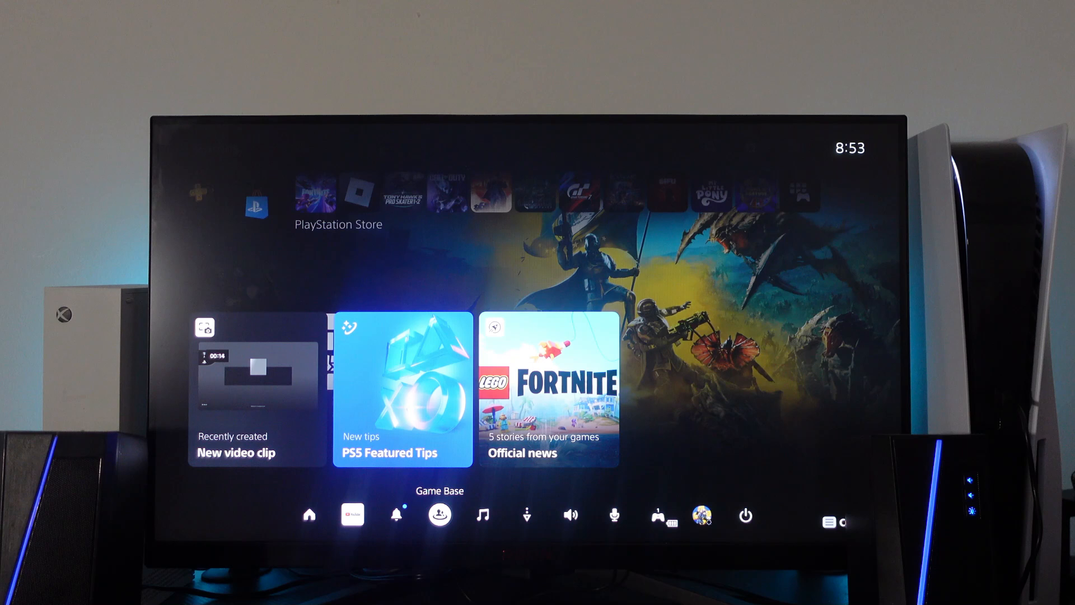
left_click(439, 514)
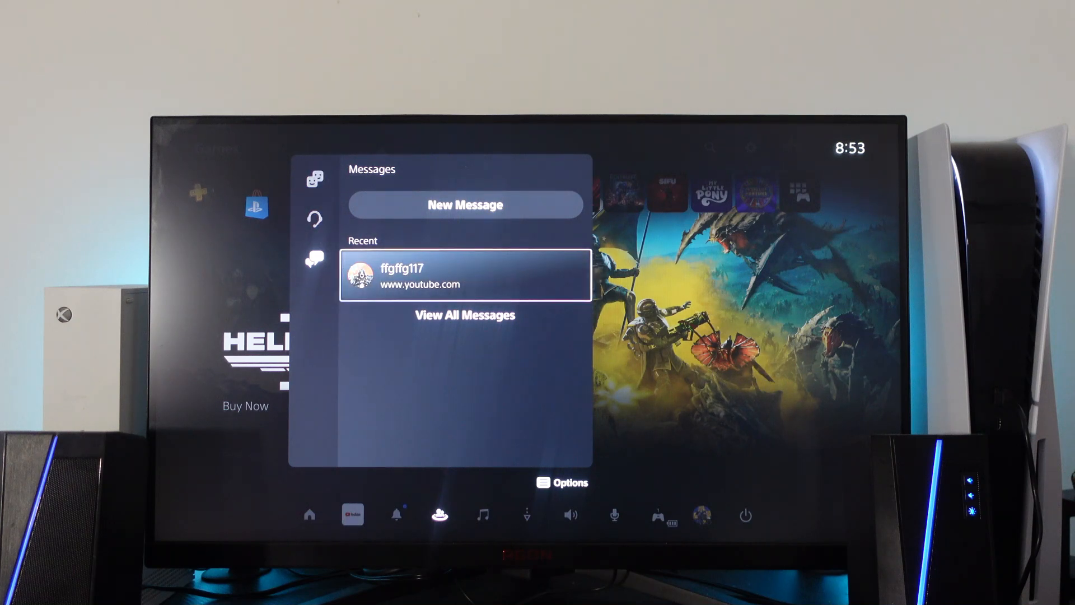
left_click(465, 275)
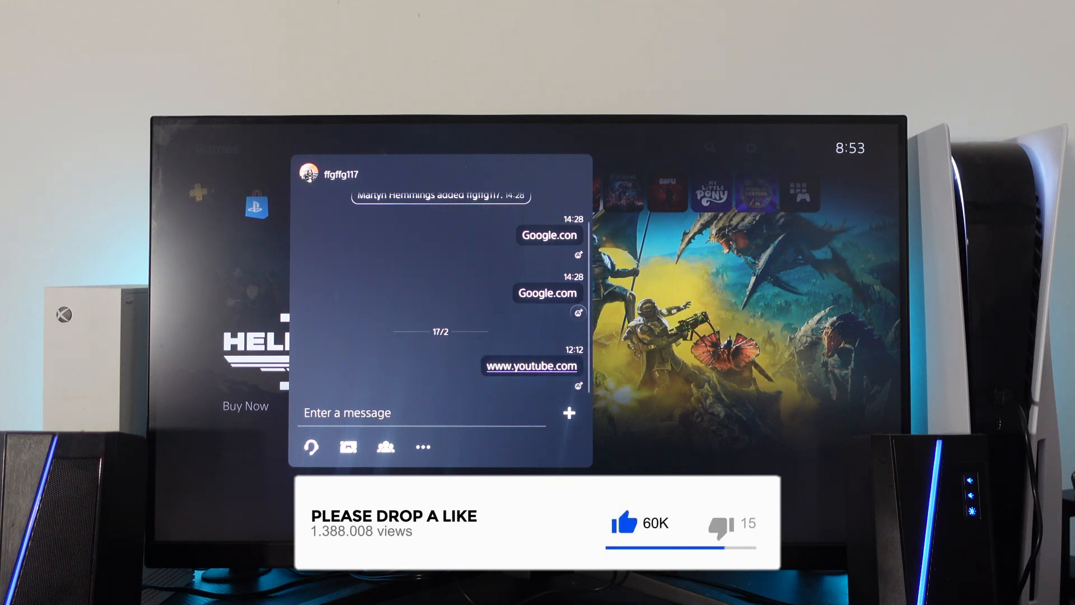
left_click(531, 365)
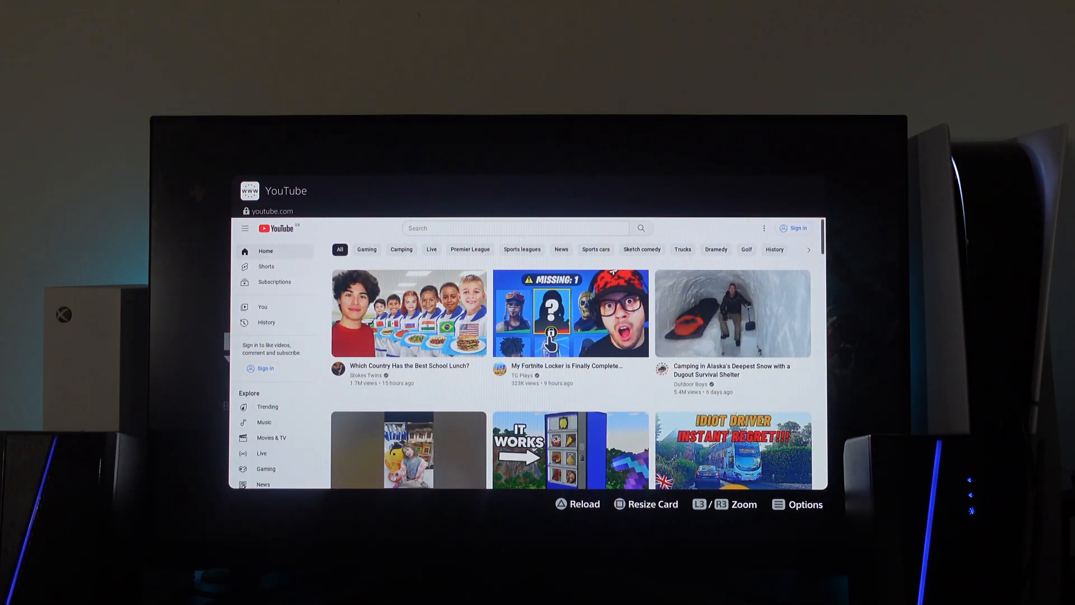
mouse_move(796, 229)
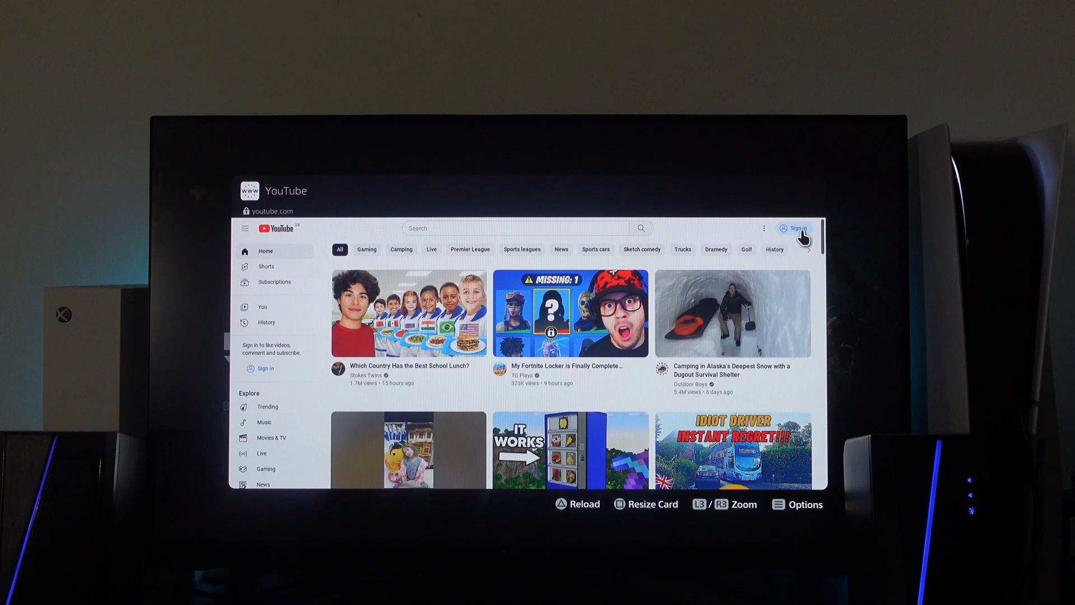
left_click(794, 228)
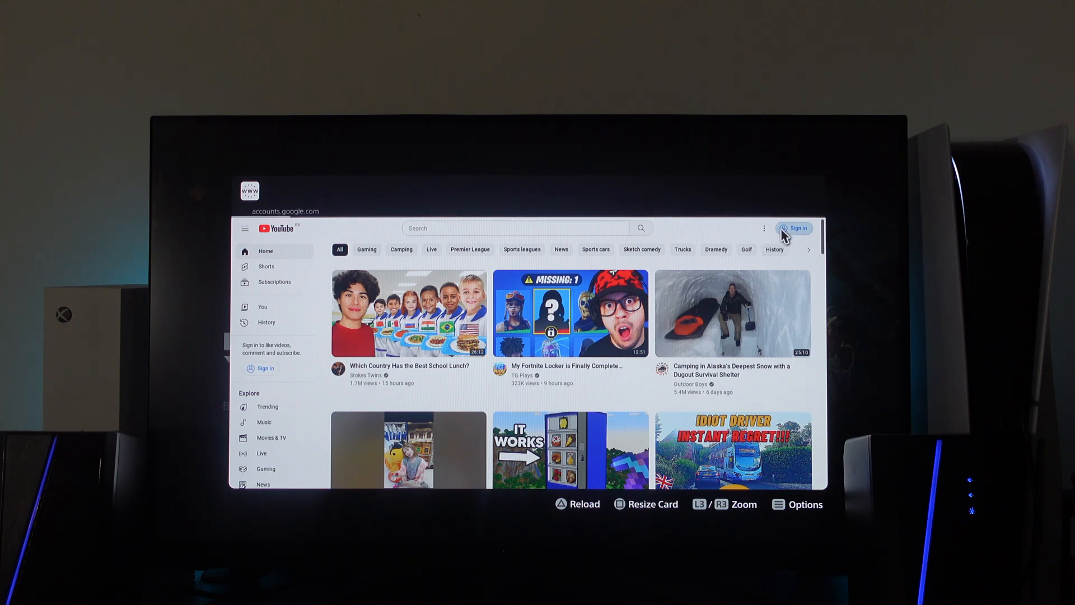
left_click(795, 227)
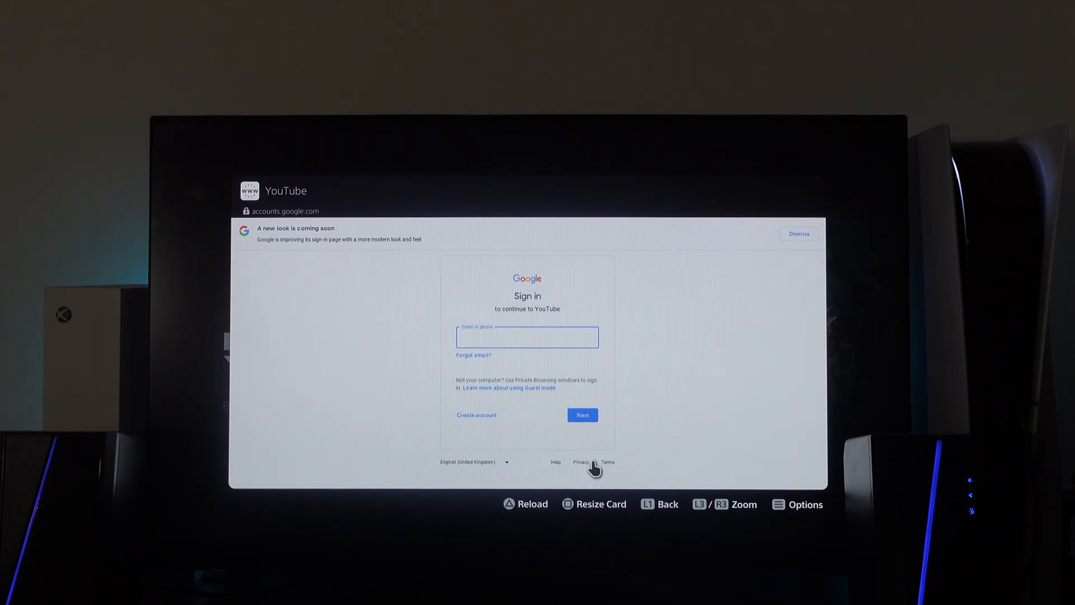
mouse_move(580, 470)
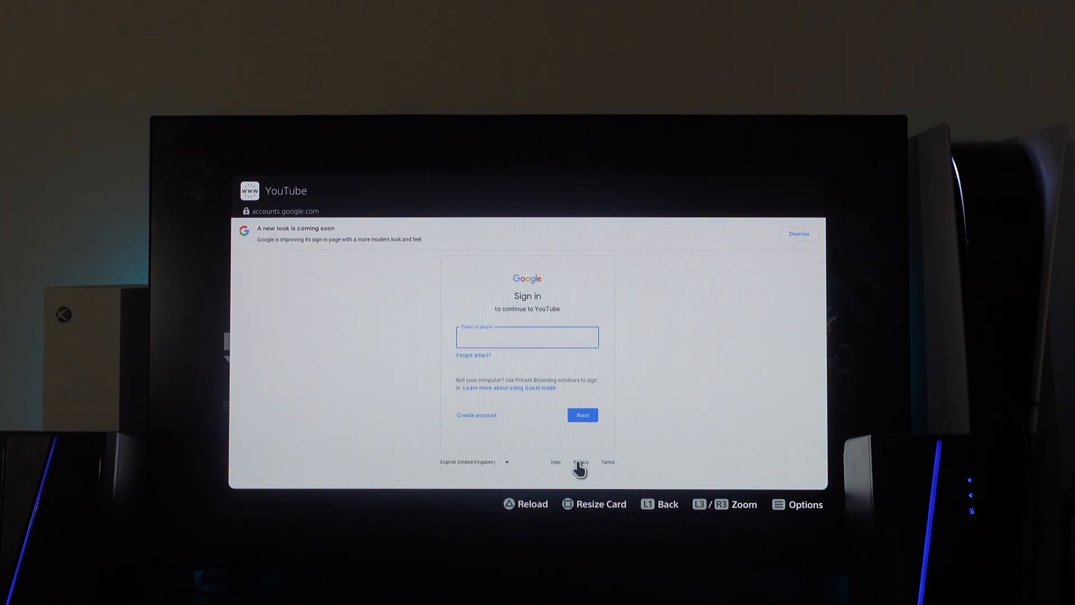
- Open Google's Privacy Policy page and show its Google apps launcher
left_click(580, 461)
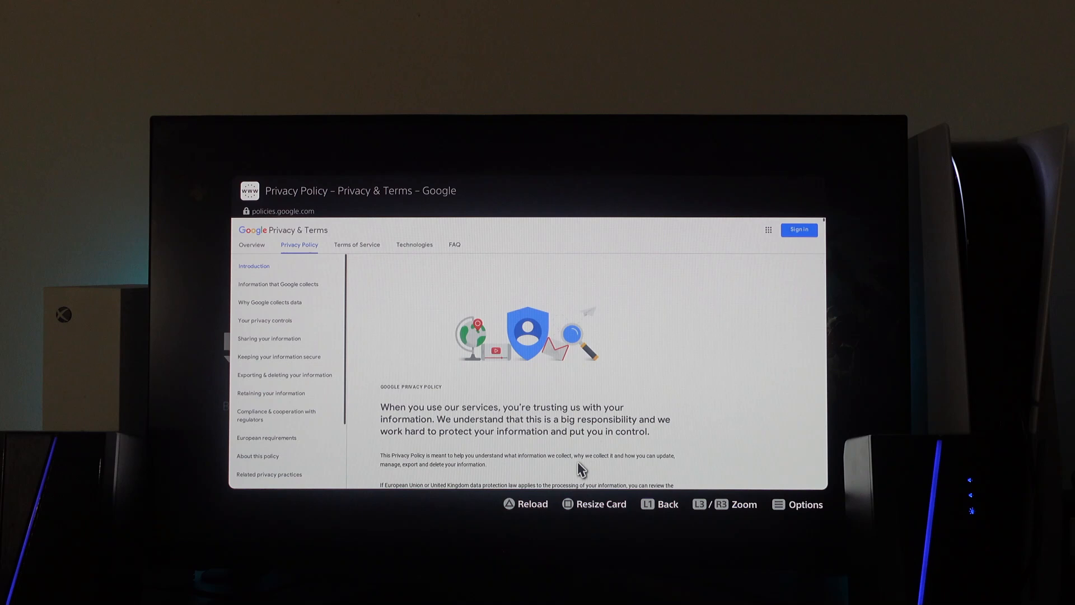
mouse_move(667, 357)
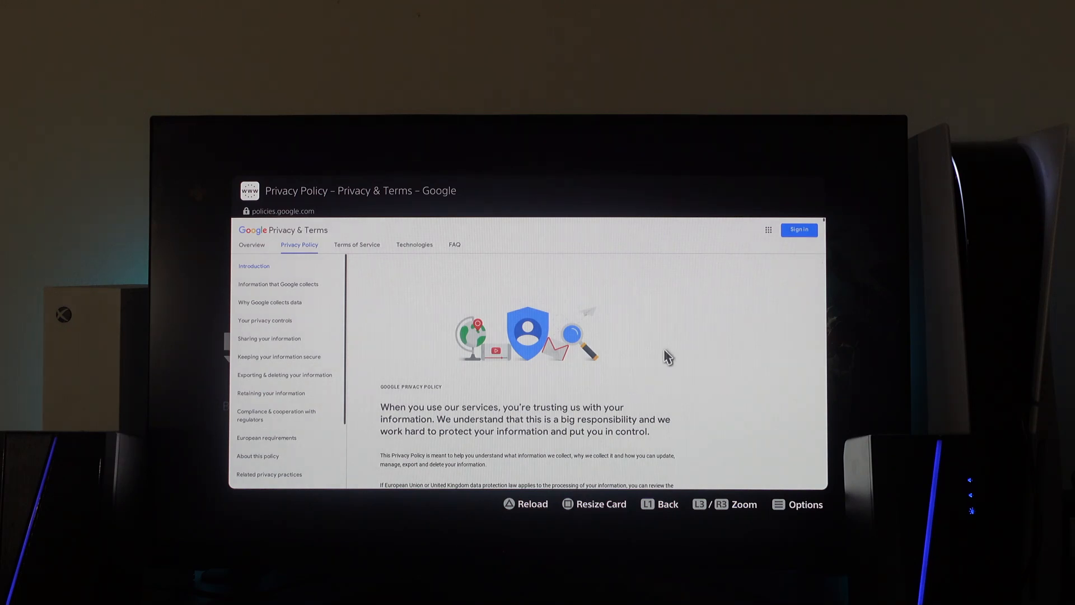
mouse_move(747, 244)
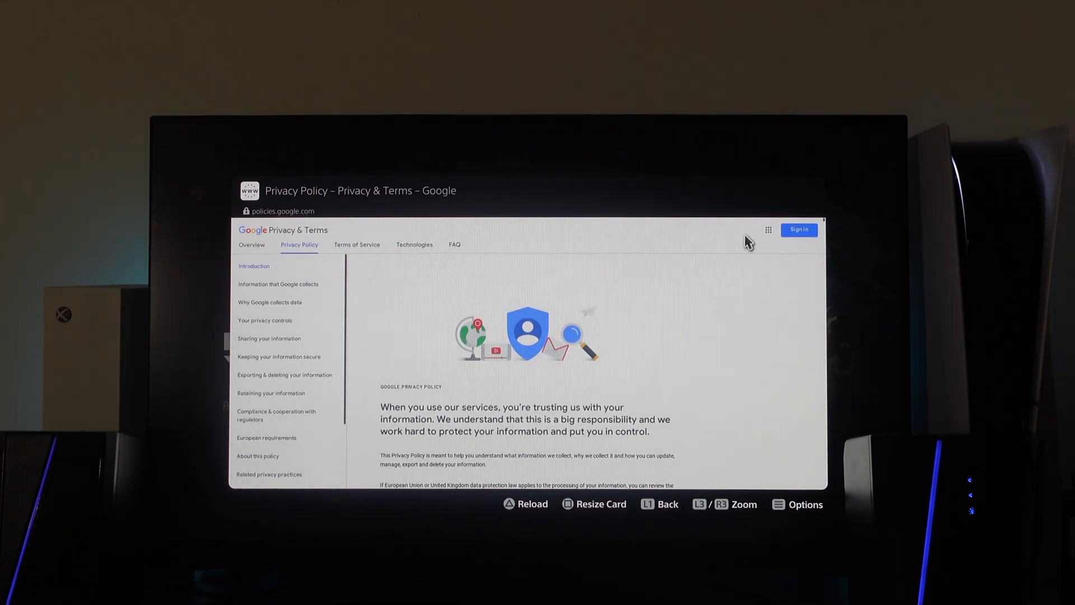
mouse_move(767, 230)
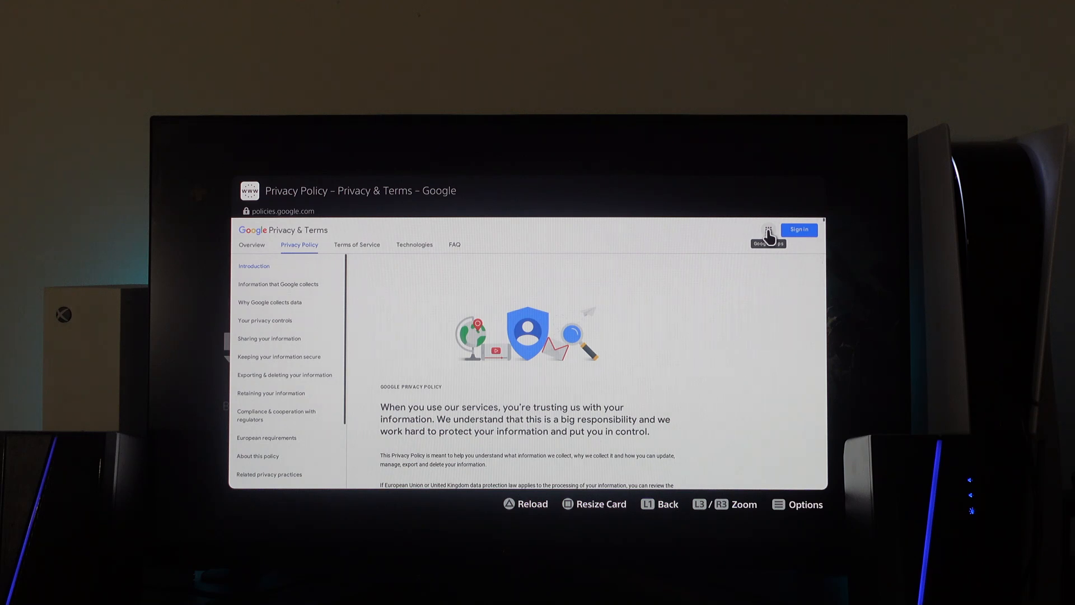
left_click(767, 230)
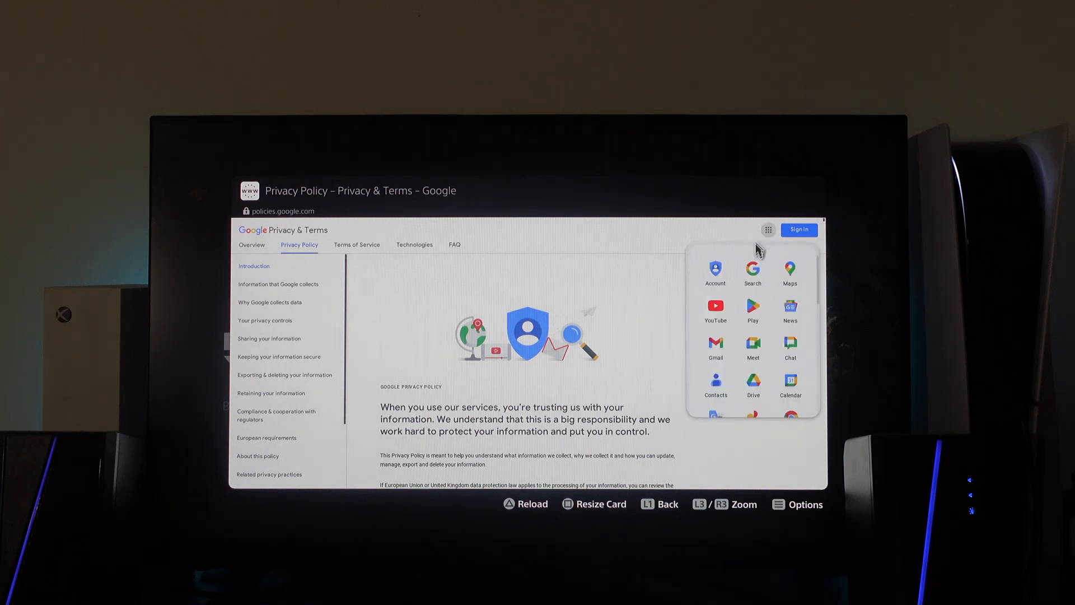
mouse_move(752, 287)
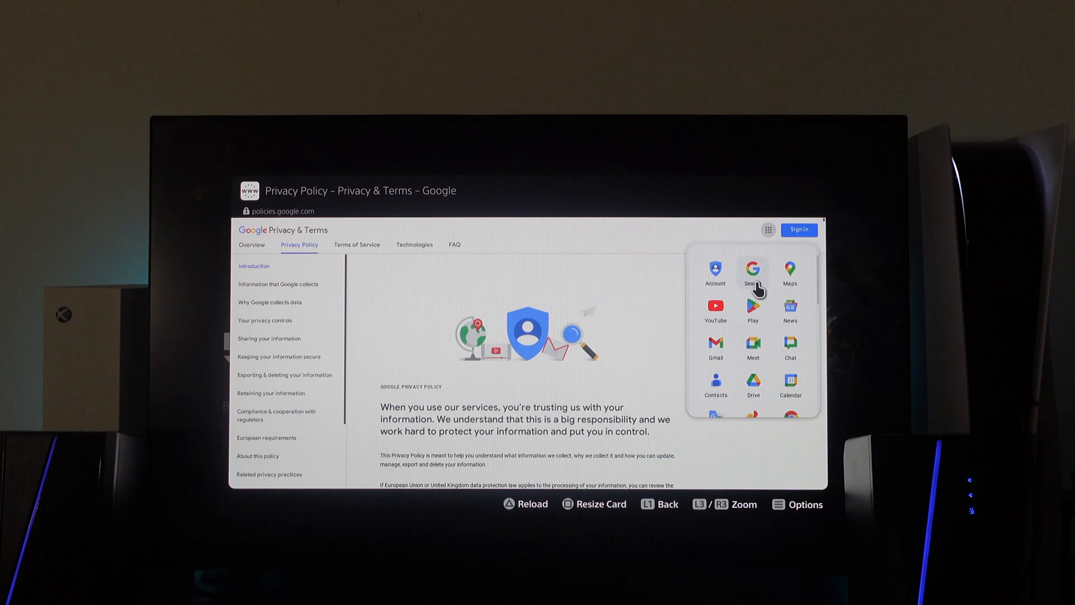
mouse_move(763, 285)
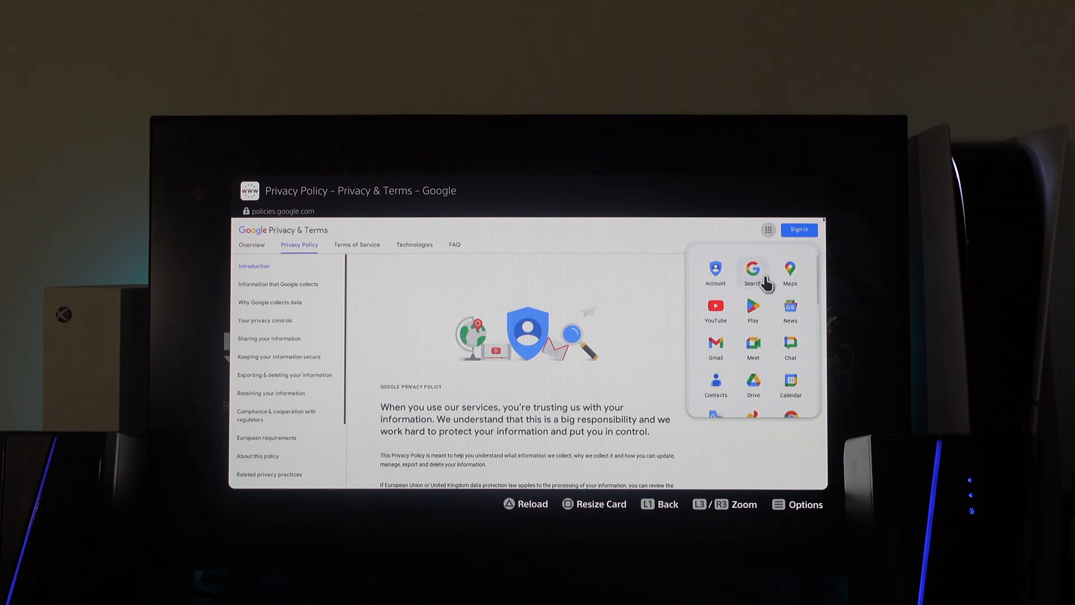
- Search Google for 'Reddit' and scroll down to the reddit.com result
left_click(752, 273)
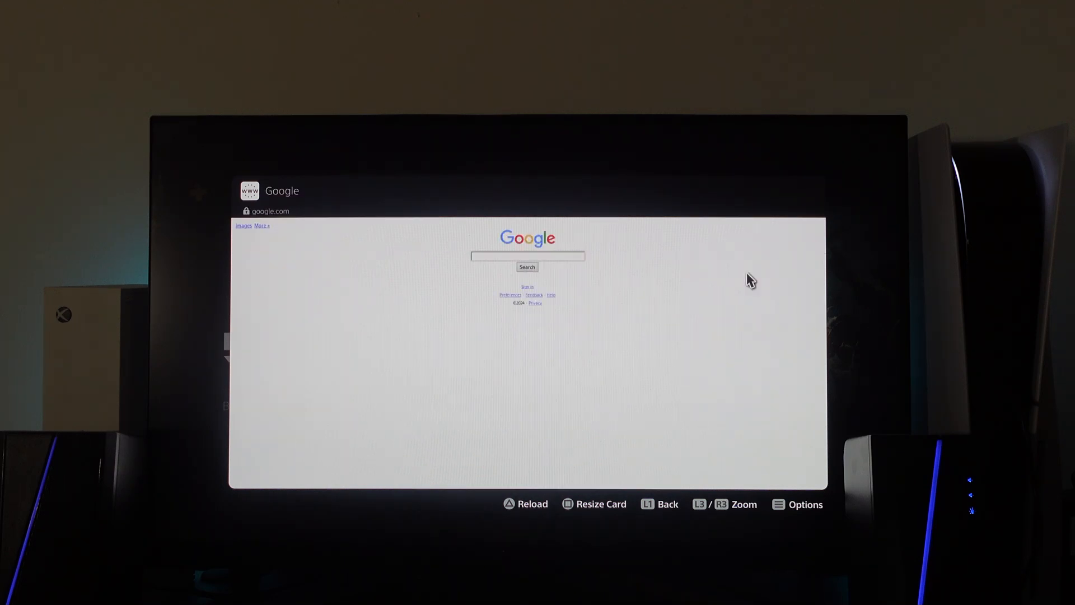
mouse_move(619, 270)
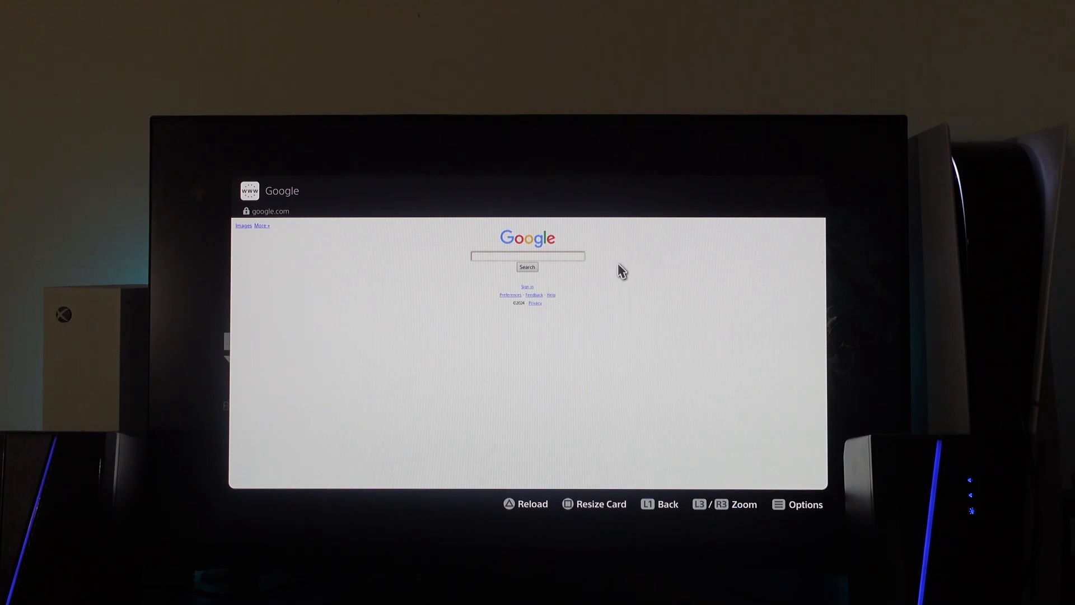
left_click(527, 256)
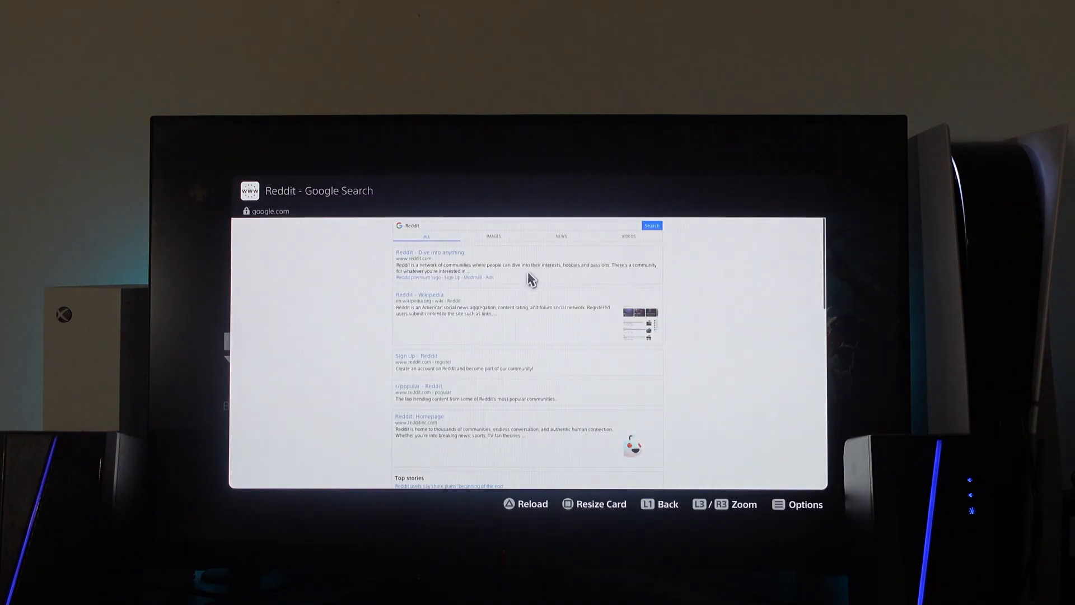
scroll("down", 3)
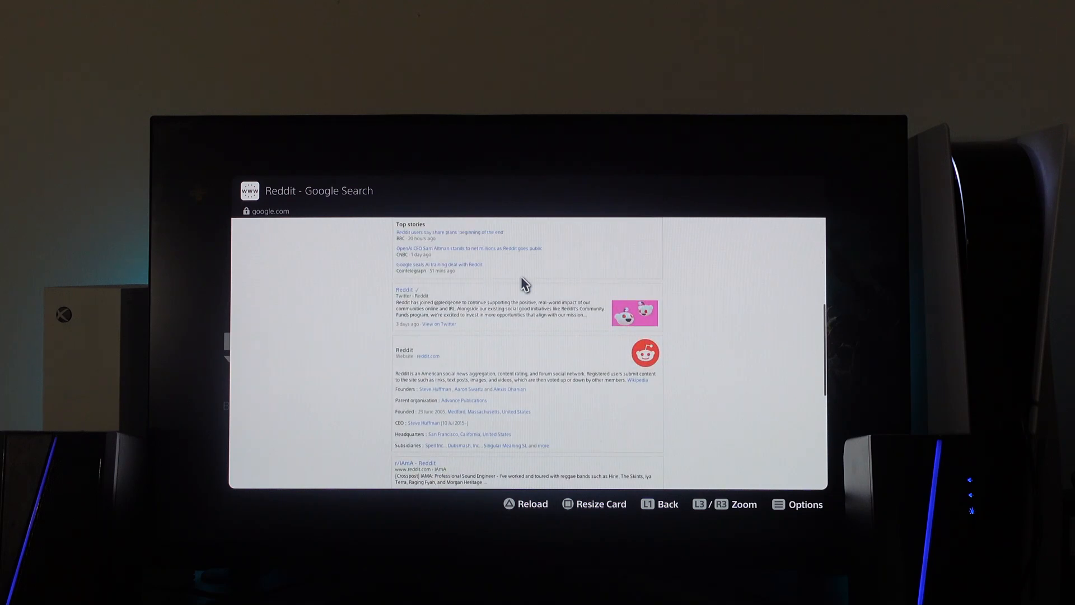
scroll("down", 3)
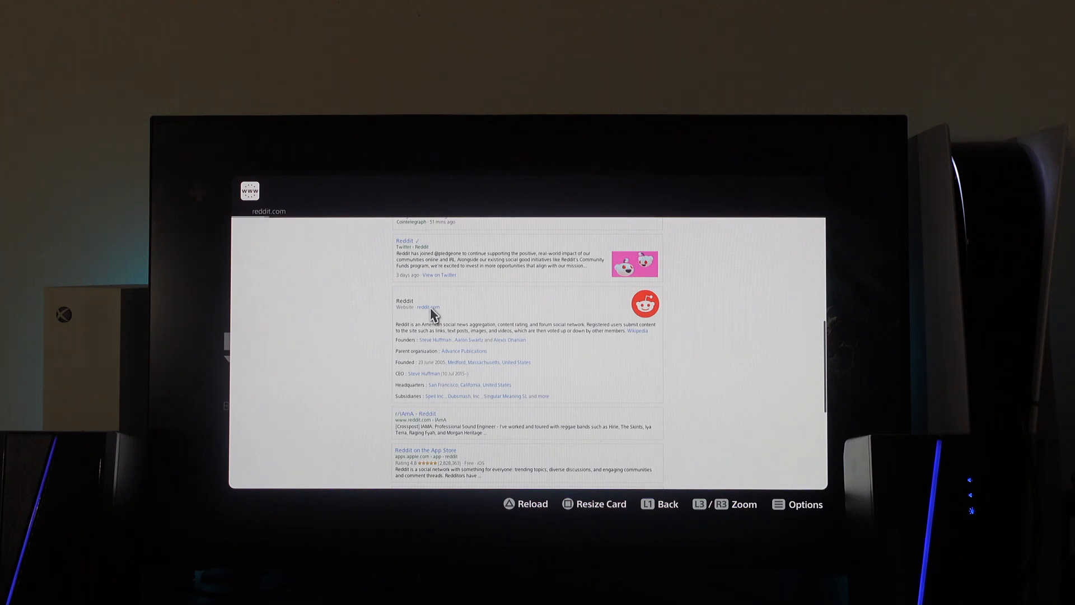
- Load Reddit's 'Dive into anything' home page from the reddit.com search result
left_click(405, 300)
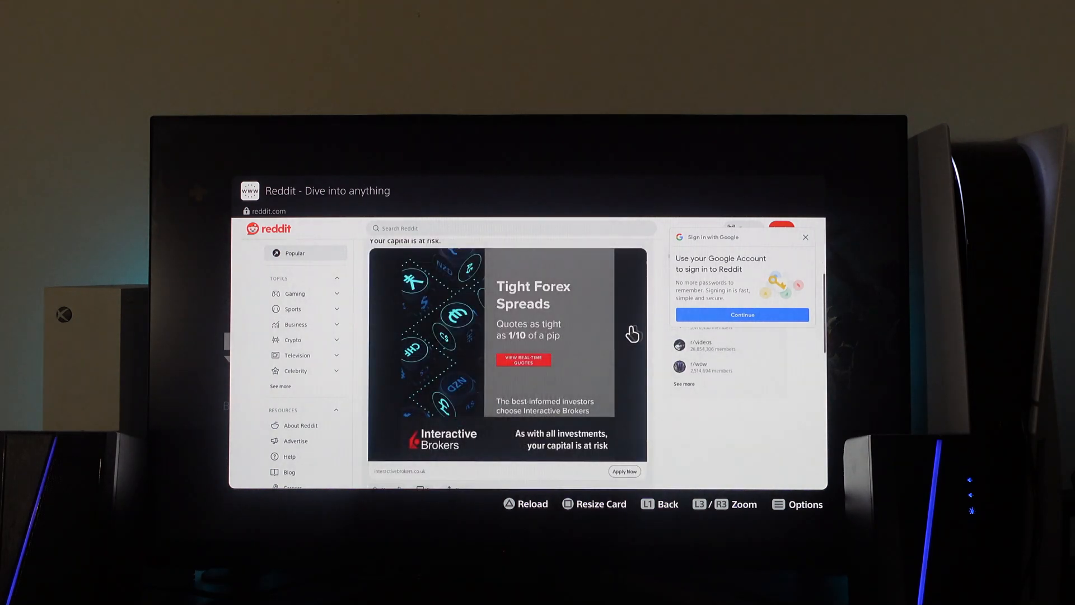
left_click(806, 236)
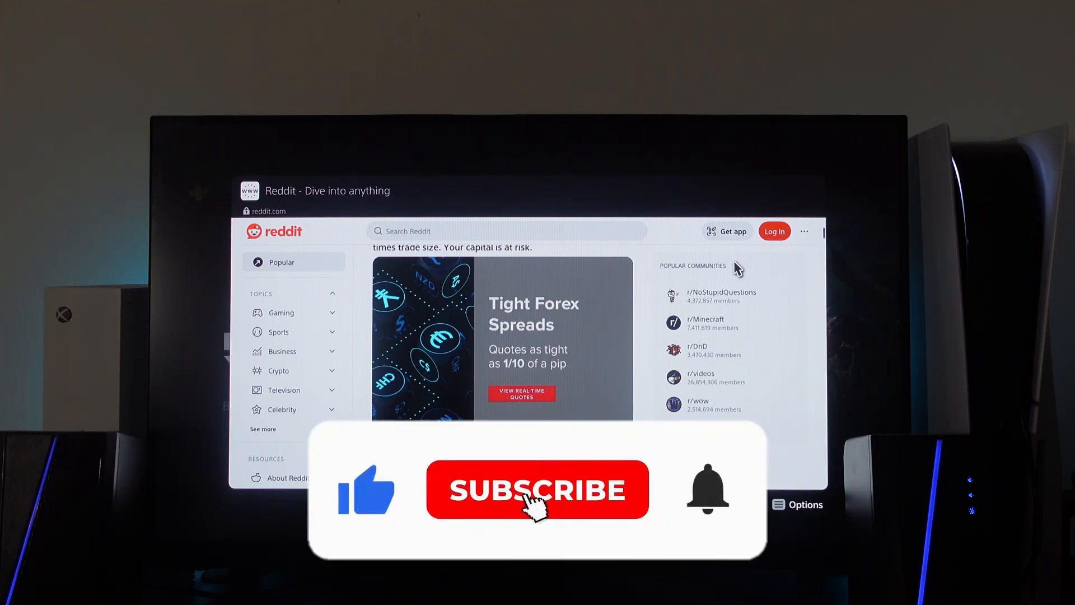
left_click(538, 489)
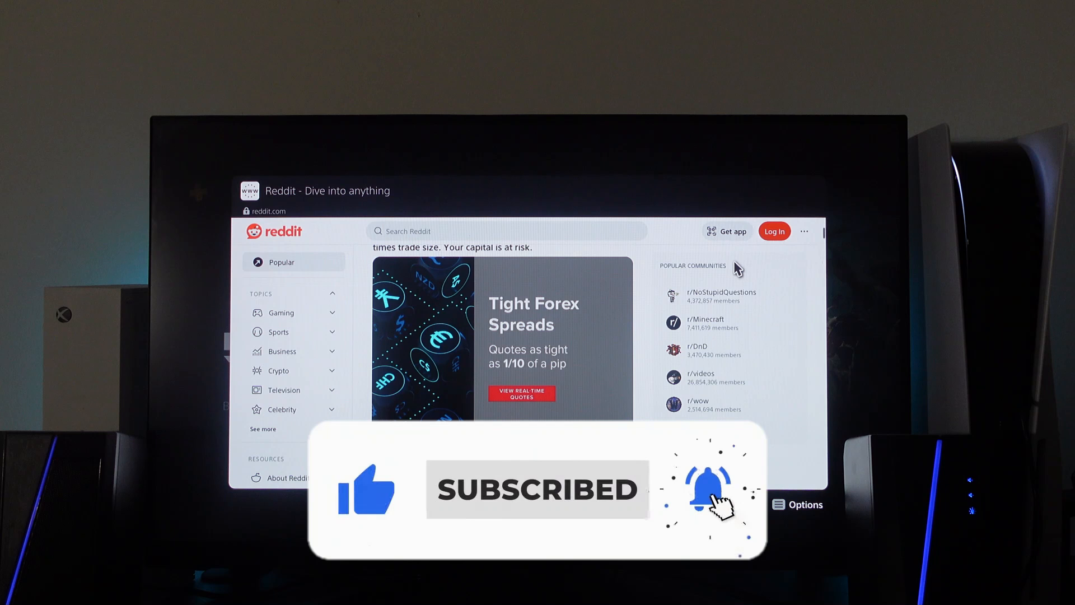